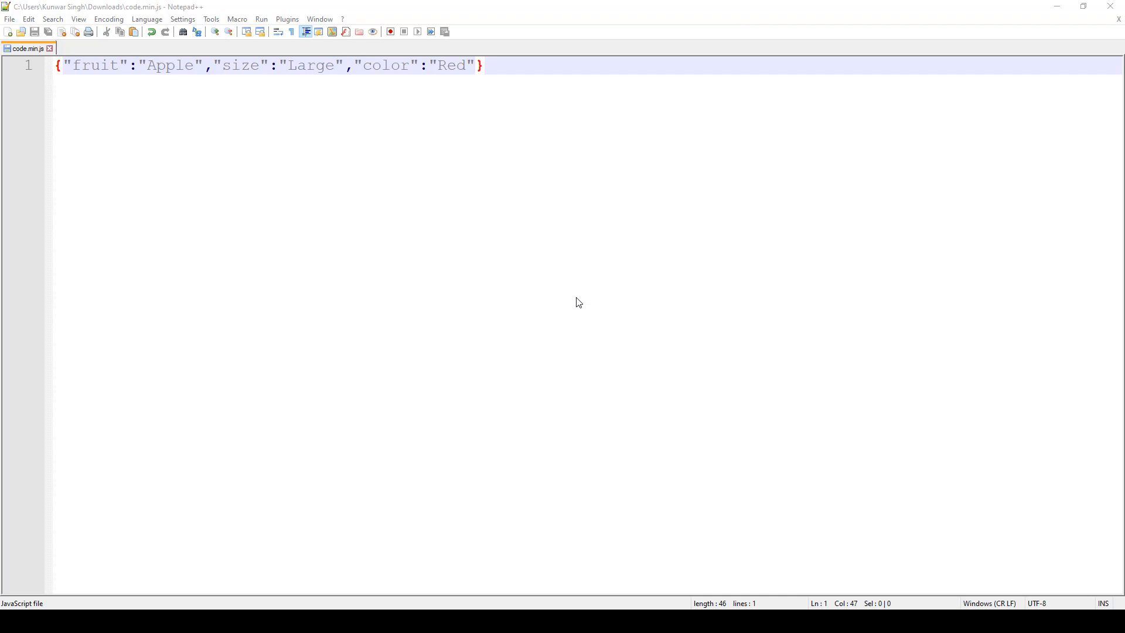
pyautogui.moveTo(585, 316)
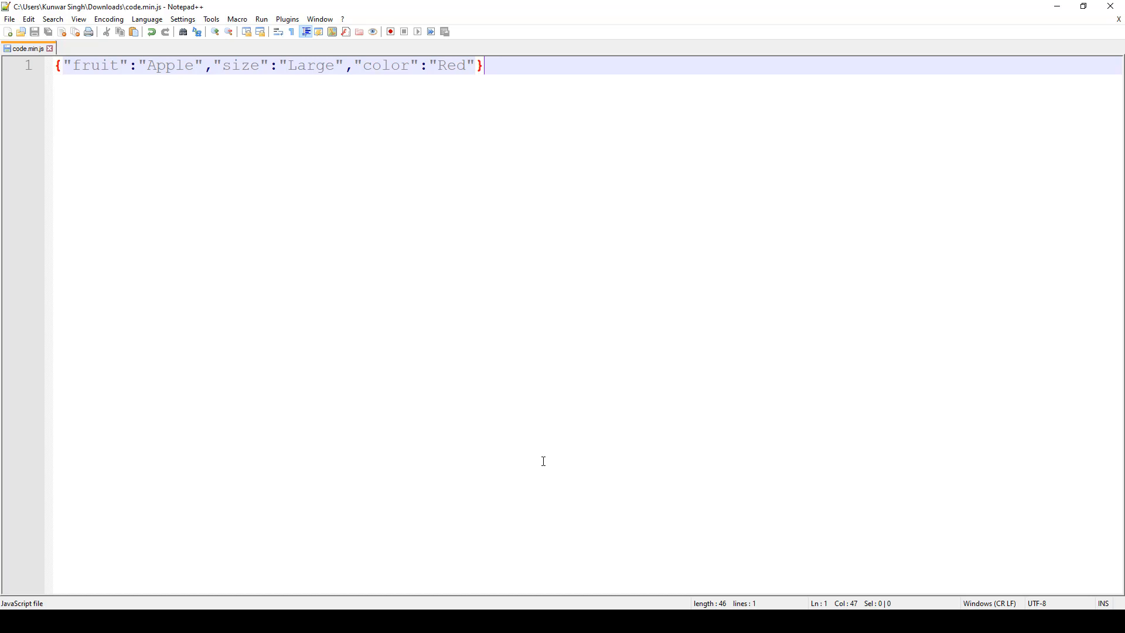
# Step: Select all text in the fruit JSON file and click into the editor
pyautogui.press('ctrl+a')
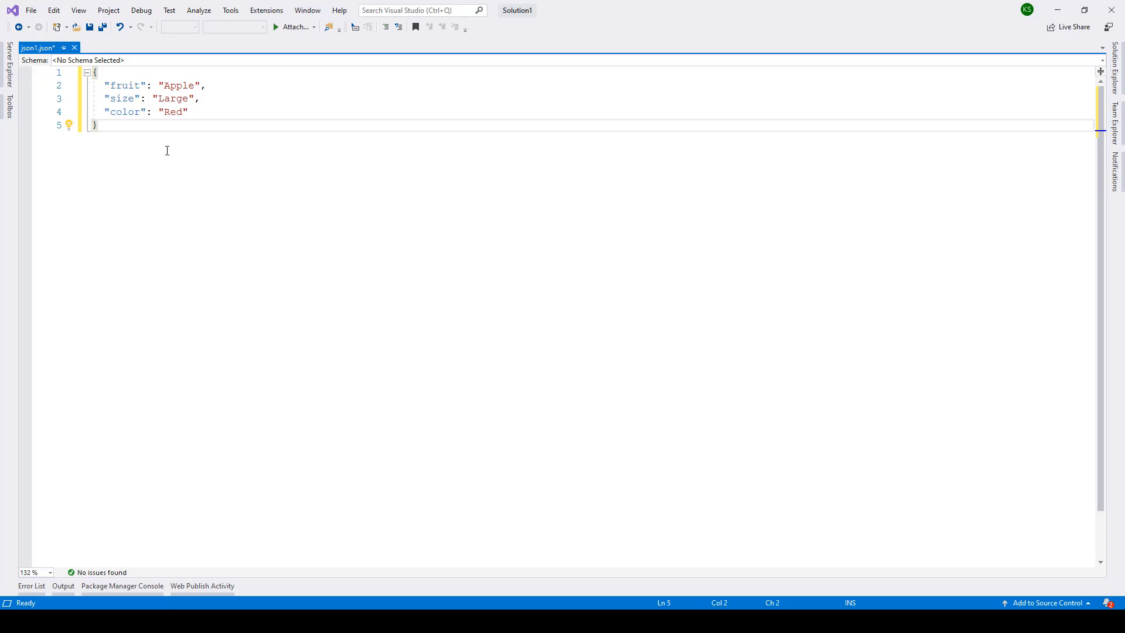
pyautogui.click(96, 125)
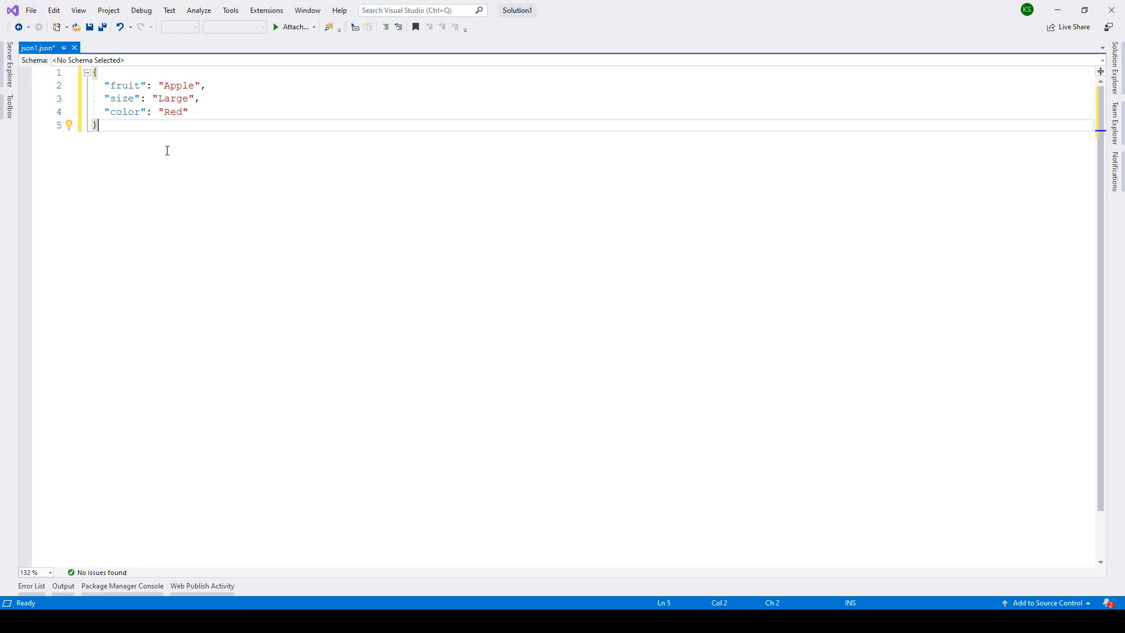